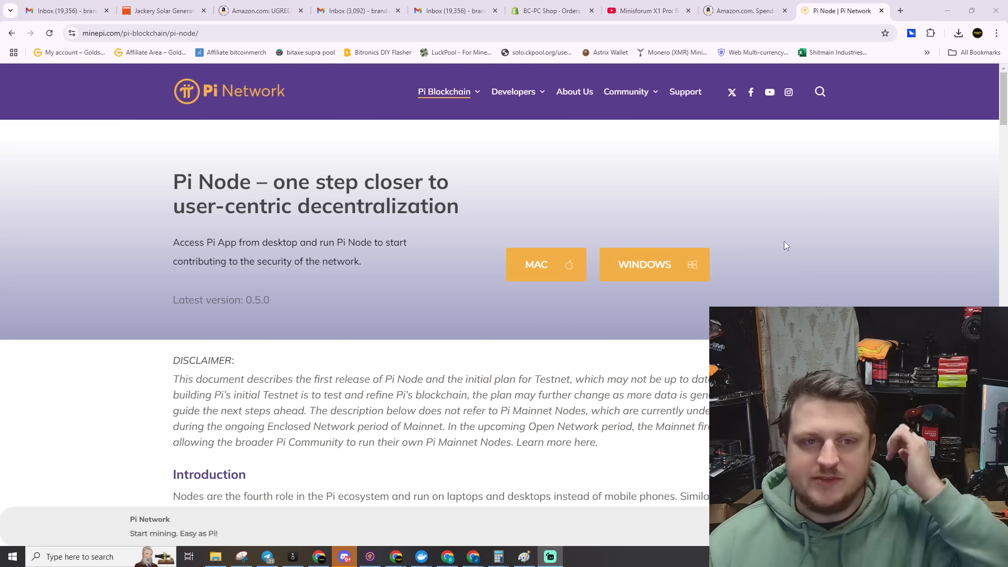
{"action": "mouse_move", "coordinate": [433, 223]}
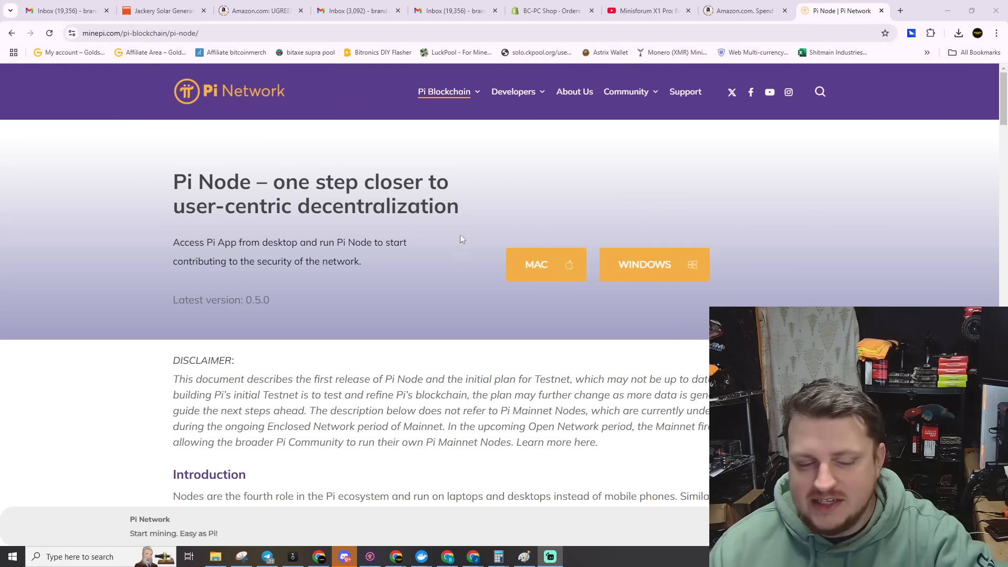
Step: Scroll from the Mac/Windows 0.5.0 download buttons down to the Disclaimer and Introduction text
{"action": "scroll", "scroll_direction": "down", "scroll_amount": 3}
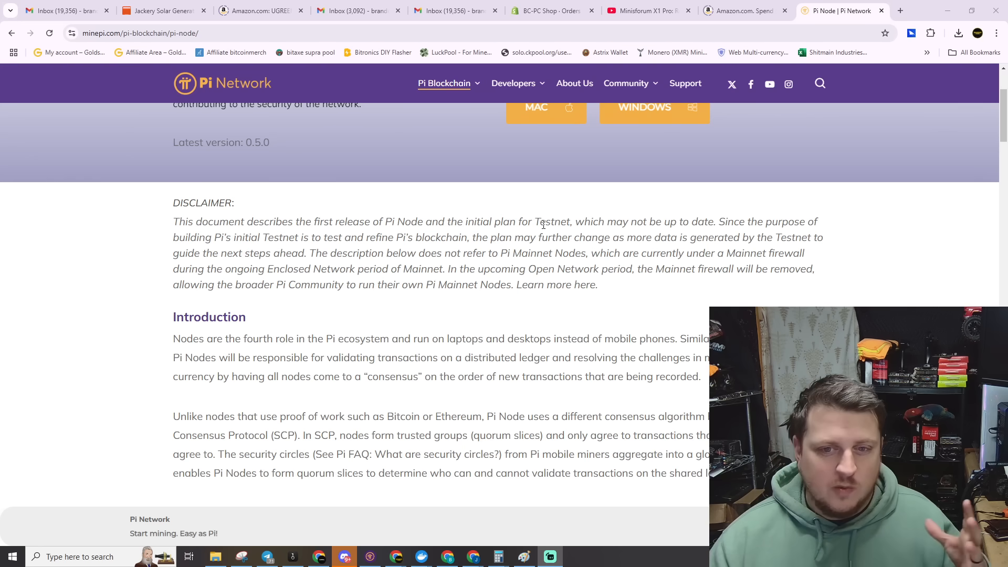
{"action": "mouse_move", "coordinate": [896, 263]}
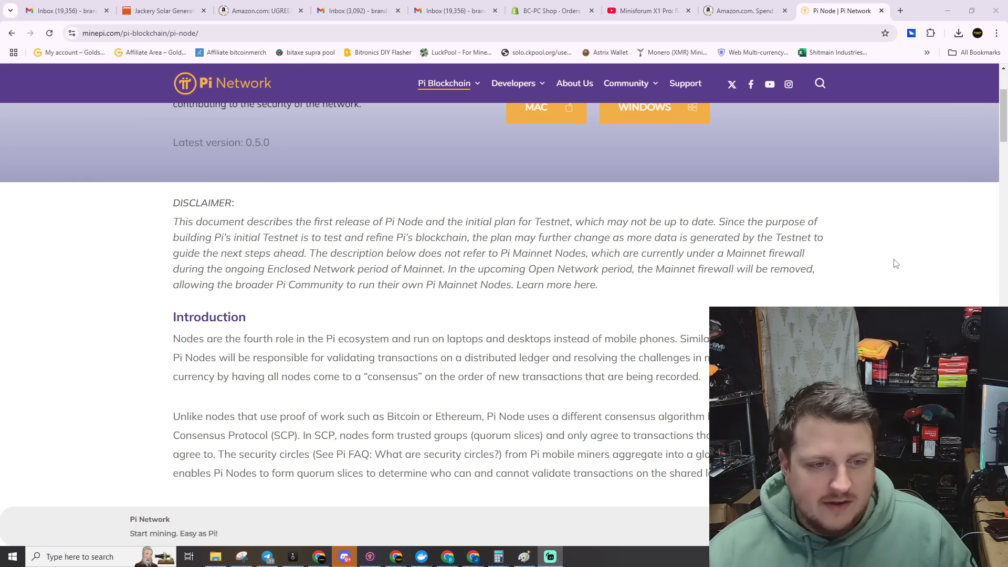
Step: Scroll past the Introduction to the Levels of Node Participation heading and Computer App paragraph
{"action": "scroll", "scroll_direction": "down", "scroll_amount": 3}
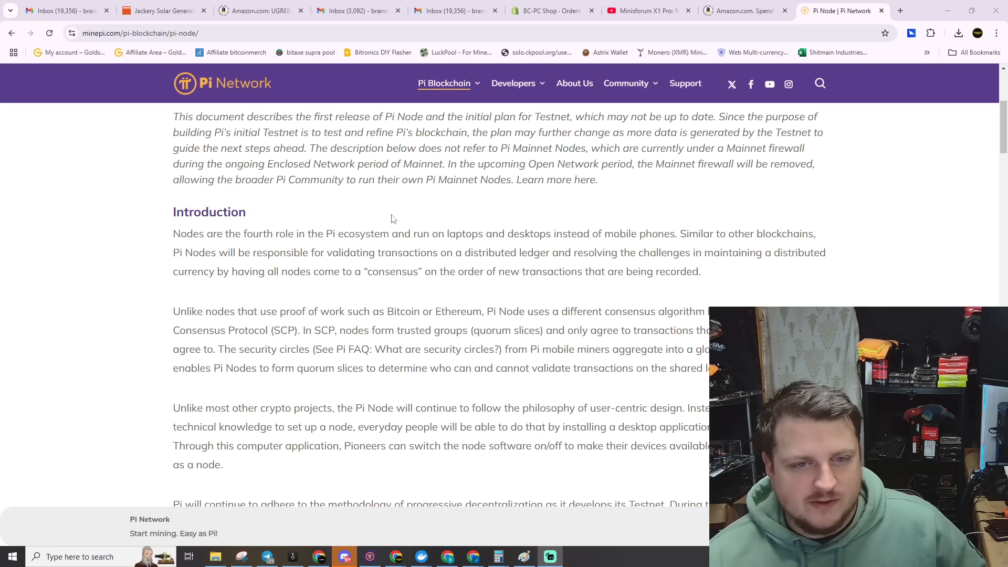
{"action": "mouse_move", "coordinate": [450, 197]}
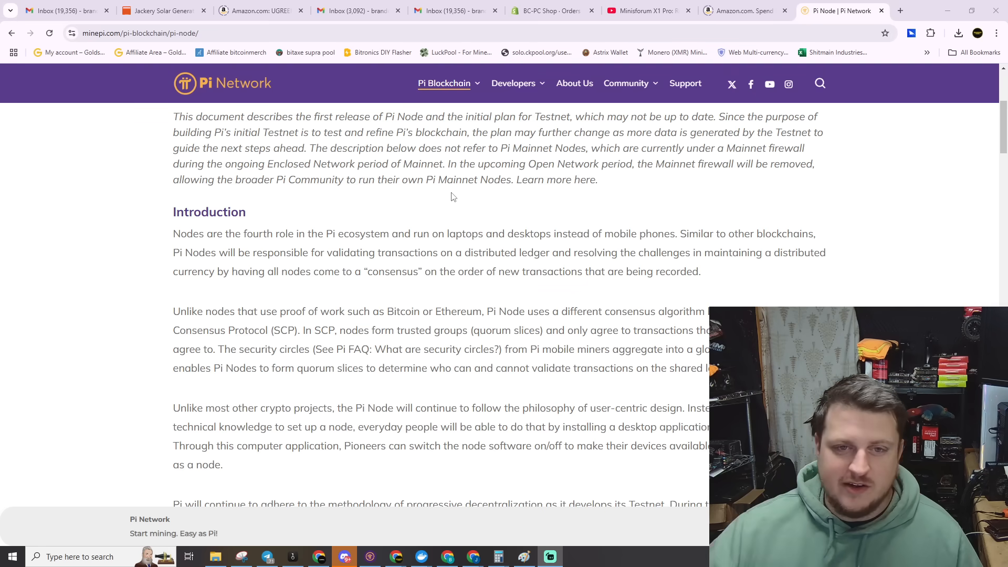
{"action": "scroll", "scroll_direction": "down", "scroll_amount": 3}
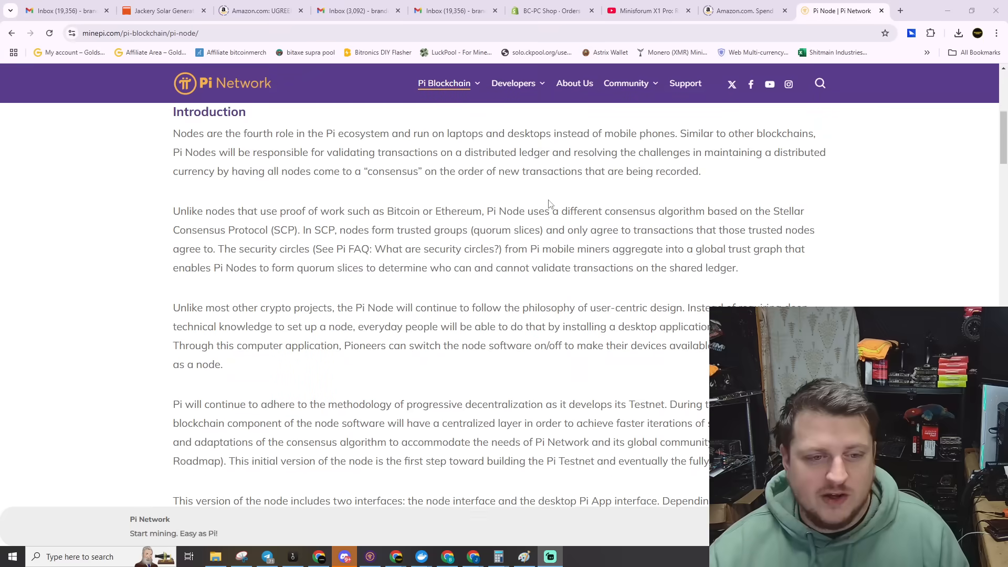
{"action": "scroll", "scroll_direction": "down", "scroll_amount": 3}
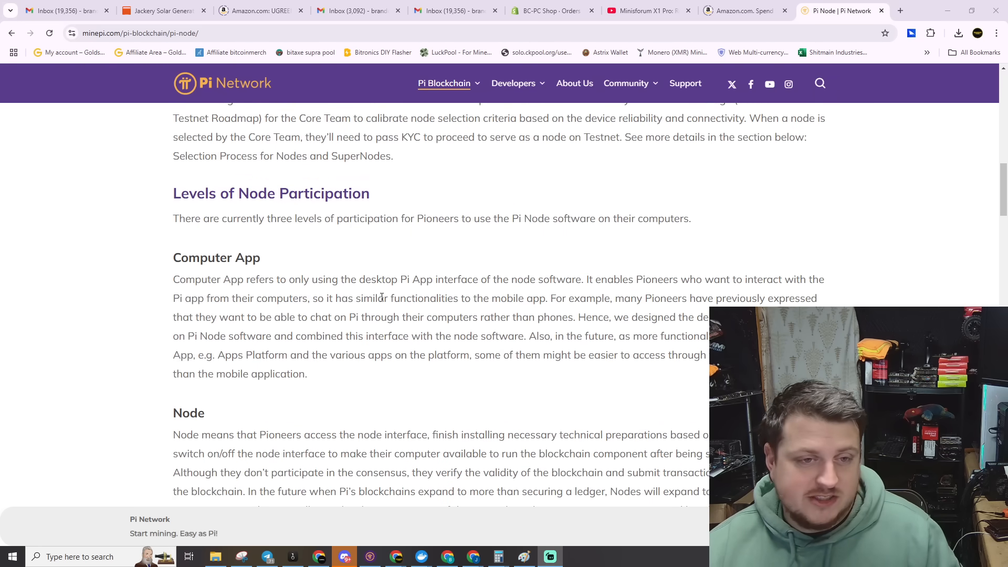
Step: Scroll further to the Node and SuperNode participation paragraphs
{"action": "scroll", "scroll_direction": "down", "scroll_amount": 3}
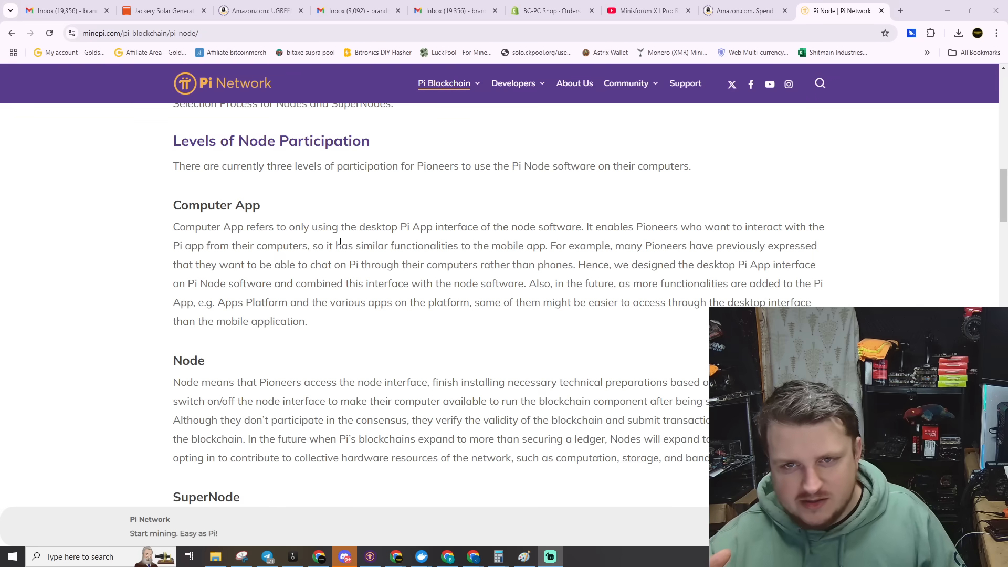
{"action": "scroll", "scroll_direction": "down", "scroll_amount": 3}
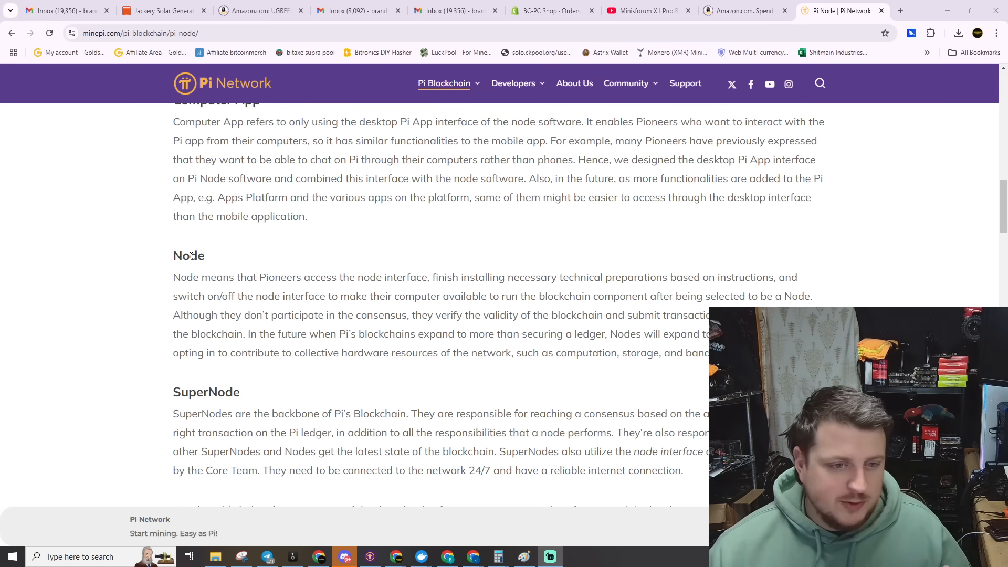
Step: Scroll below the SuperNode paragraph to the participation level comparison table
{"action": "scroll", "scroll_direction": "down", "scroll_amount": 3}
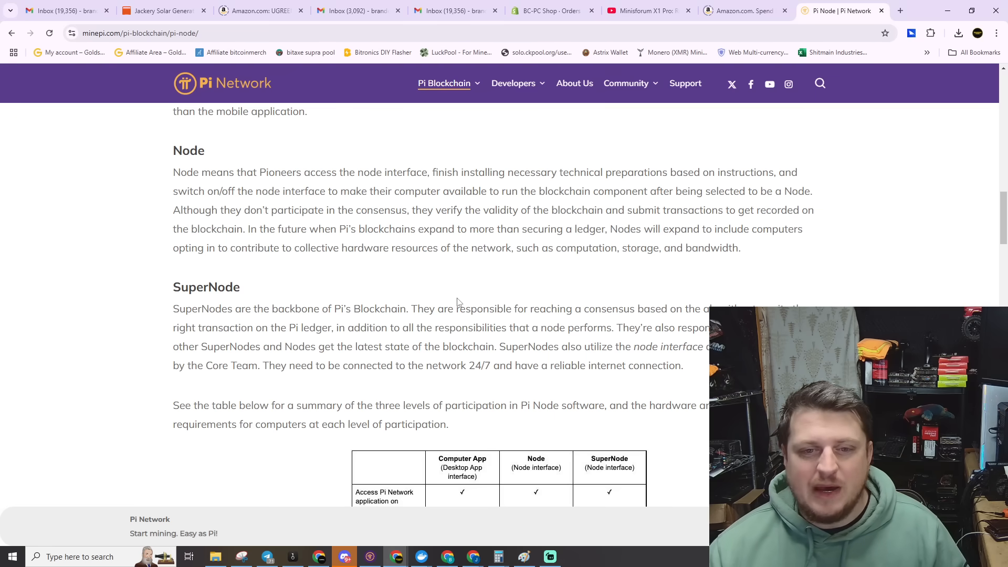
{"action": "mouse_move", "coordinate": [483, 276]}
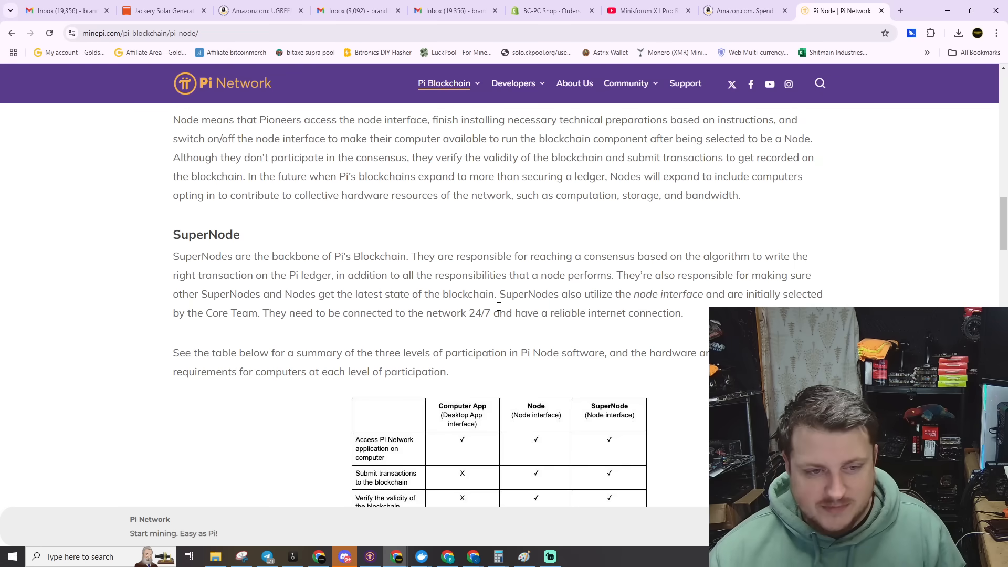
{"action": "scroll", "scroll_direction": "down", "scroll_amount": 3}
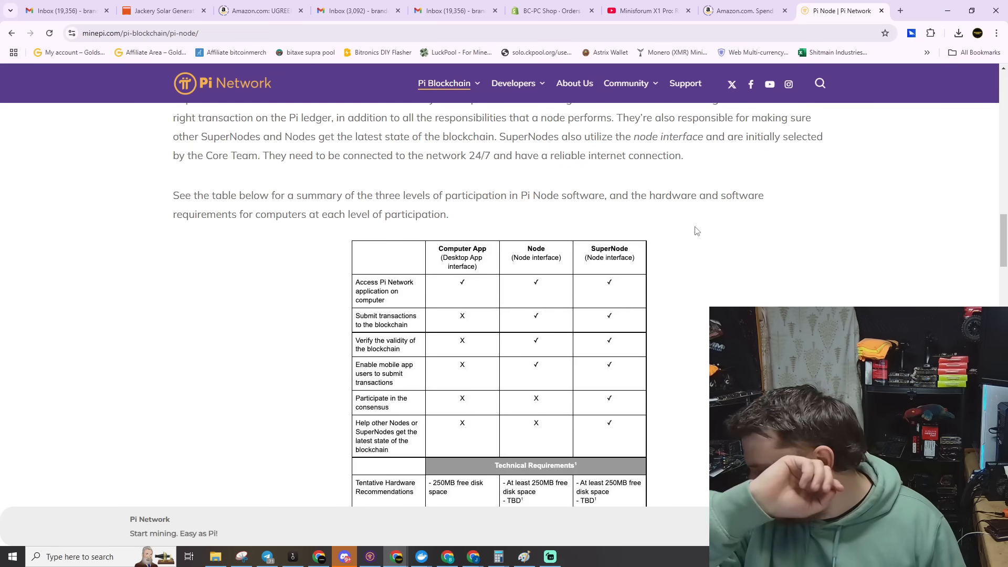
Step: Scroll to show the whole table including the Technical Requirements rows for Mac, Windows and Linux
{"action": "scroll", "scroll_direction": "down", "scroll_amount": 3}
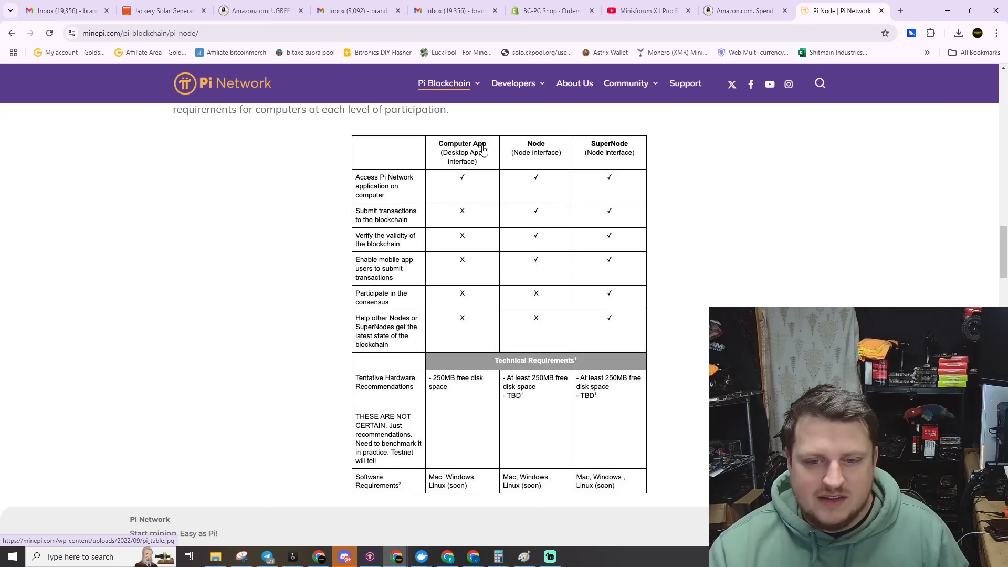
{"action": "mouse_move", "coordinate": [479, 220]}
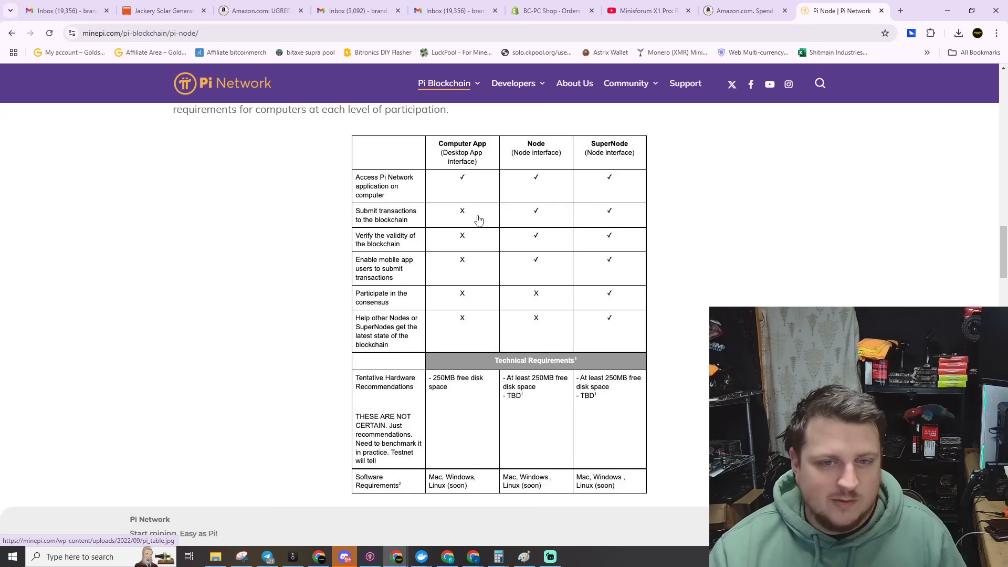
{"action": "mouse_move", "coordinate": [449, 428]}
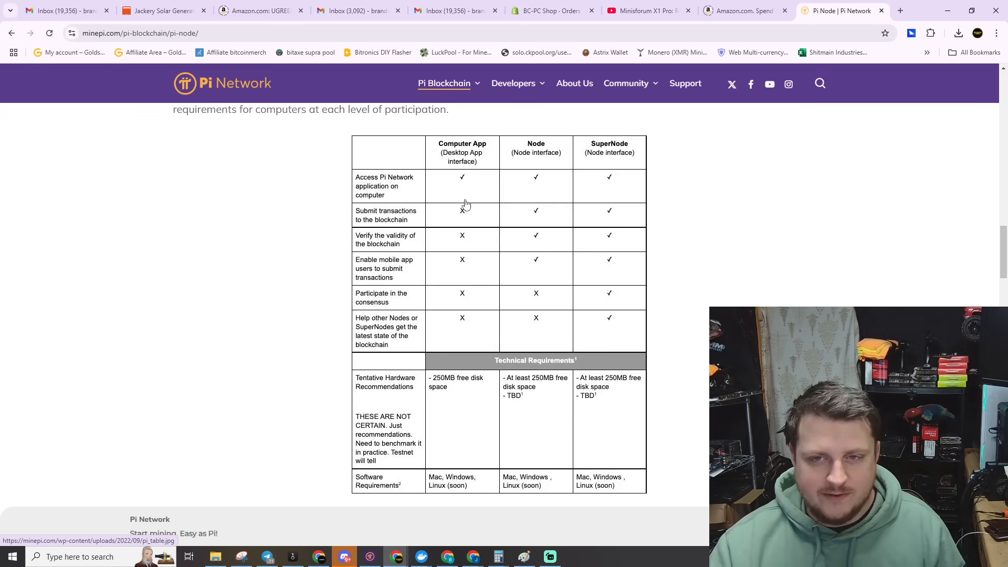
{"action": "mouse_move", "coordinate": [546, 133]}
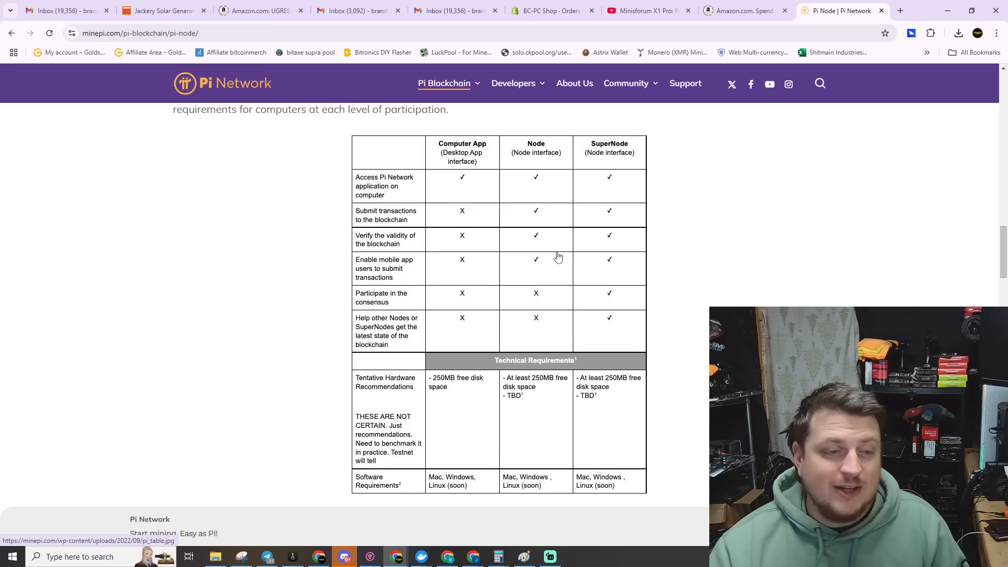
{"action": "mouse_move", "coordinate": [549, 271]}
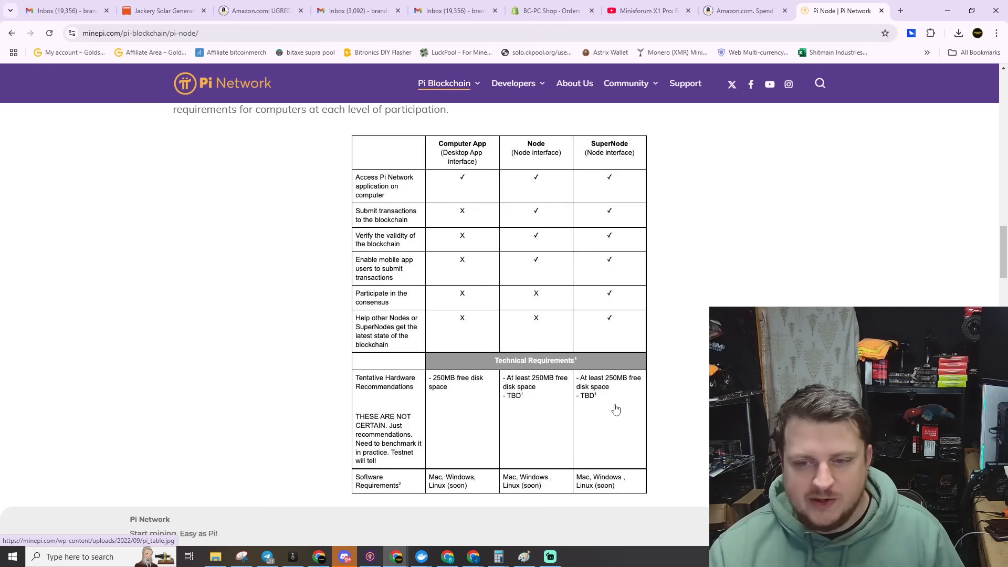
{"action": "mouse_move", "coordinate": [509, 444]}
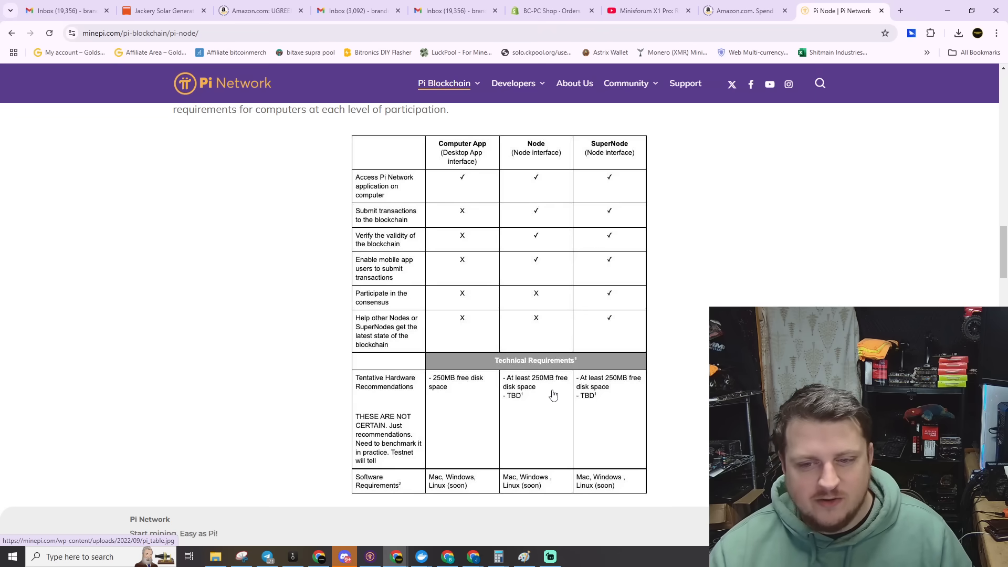
{"action": "mouse_move", "coordinate": [546, 384]}
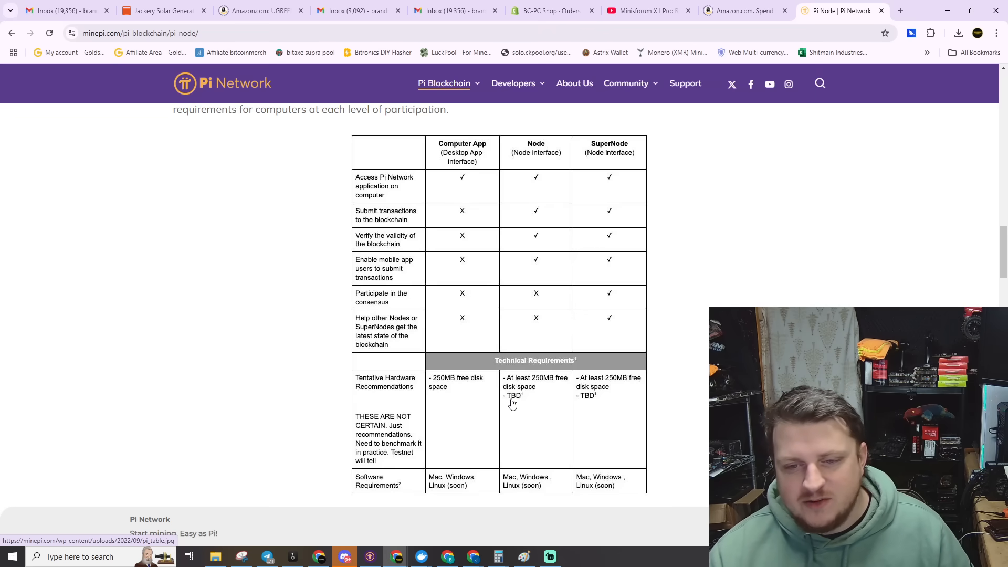
{"action": "mouse_move", "coordinate": [525, 400]}
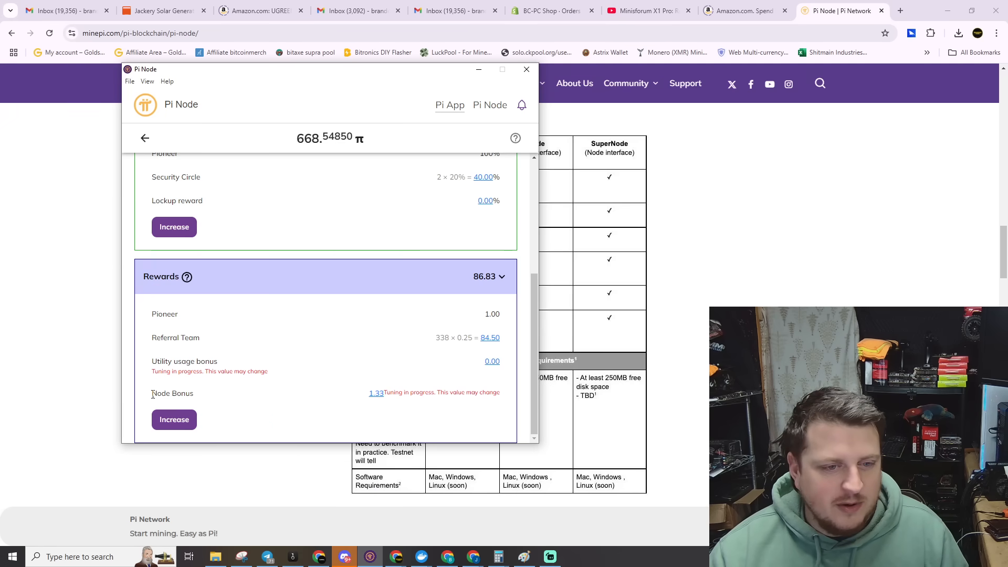
Step: Review the Boosters and Rewards sections of the mining rate breakdown, then return to the Pi App home feed
{"action": "double_click", "coordinate": [171, 394]}
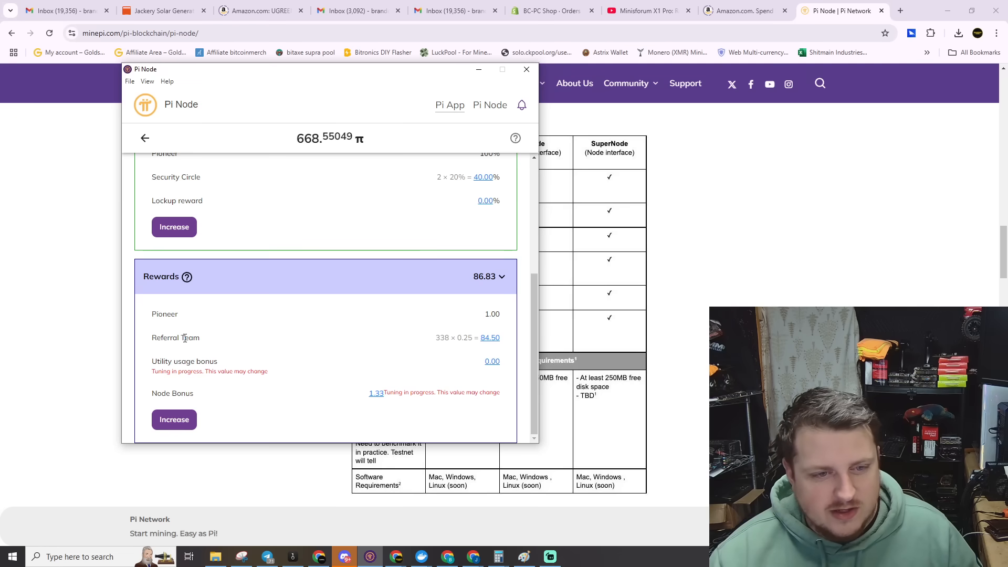
{"action": "double_click", "coordinate": [464, 338]}
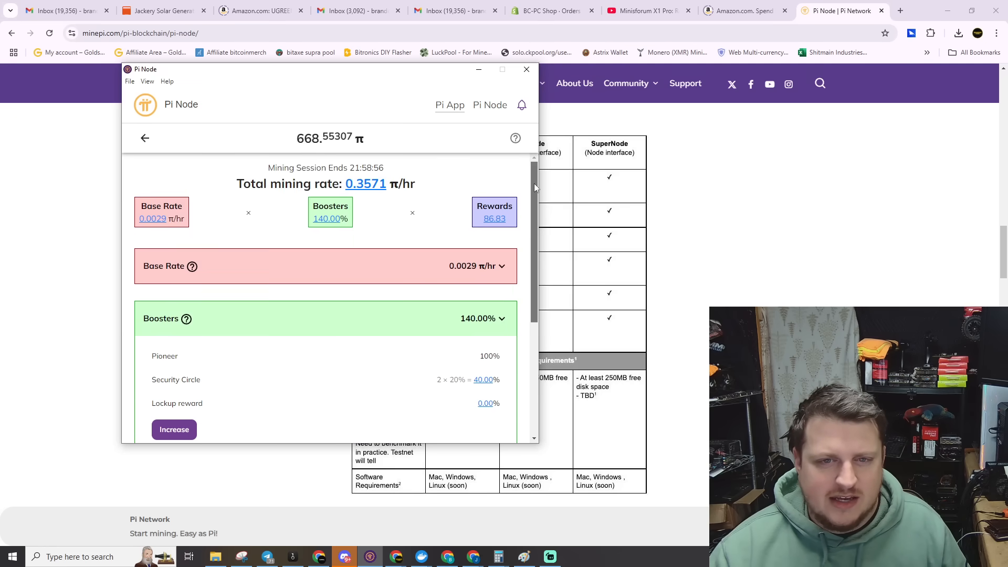
{"action": "mouse_move", "coordinate": [521, 204]}
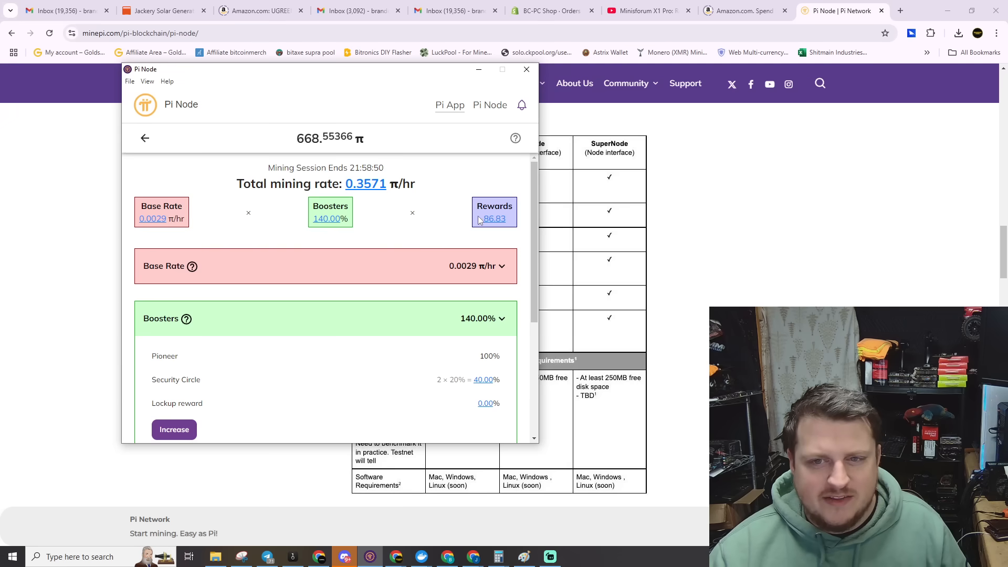
{"action": "mouse_move", "coordinate": [542, 193]}
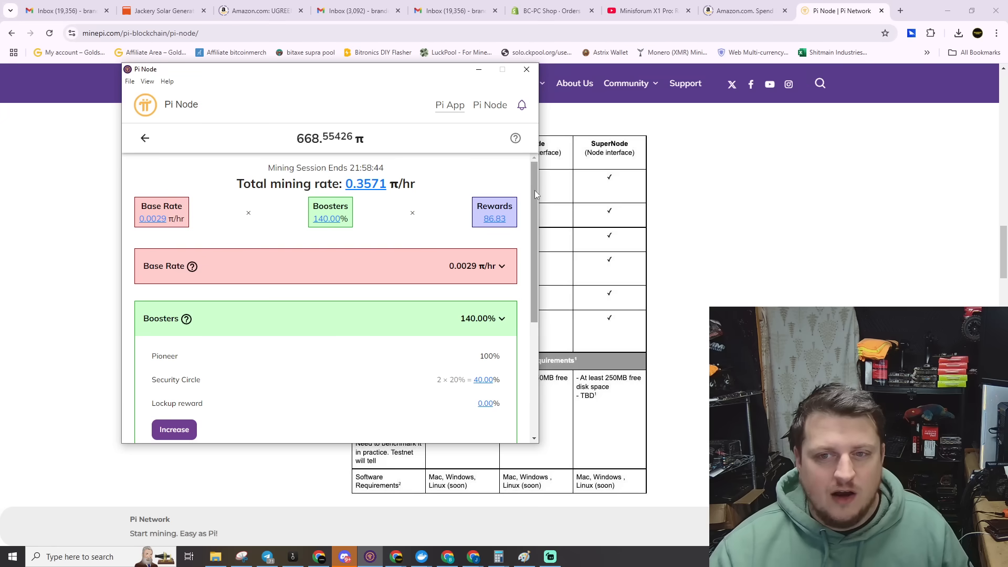
{"action": "scroll", "scroll_direction": "down", "scroll_amount": 3}
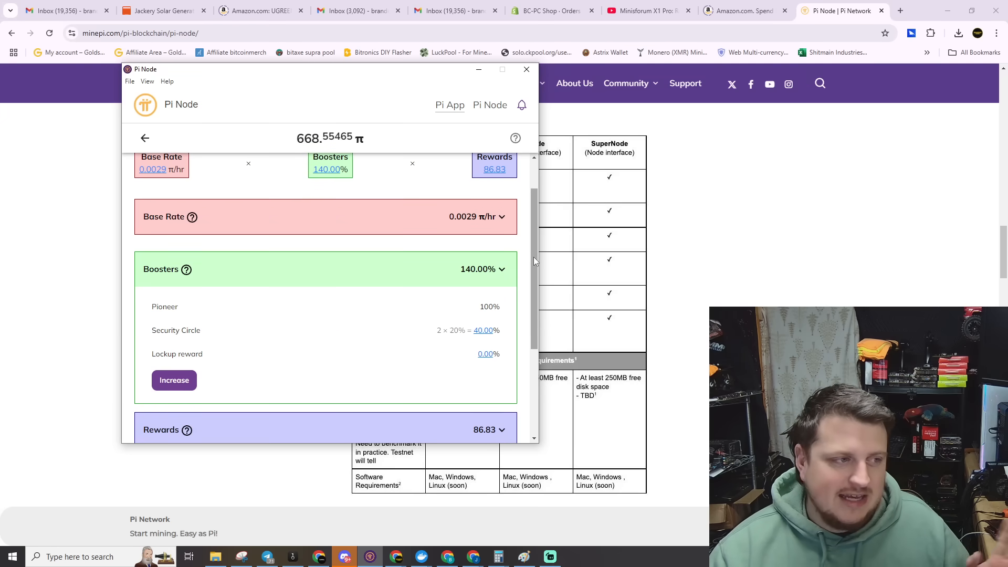
{"action": "scroll", "scroll_direction": "down", "scroll_amount": 3}
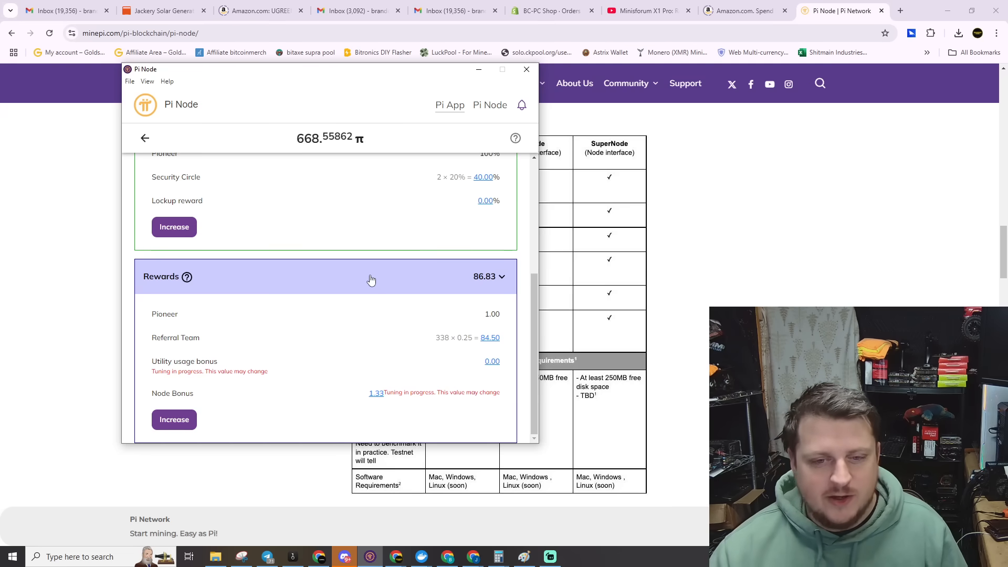
{"action": "double_click", "coordinate": [377, 393]}
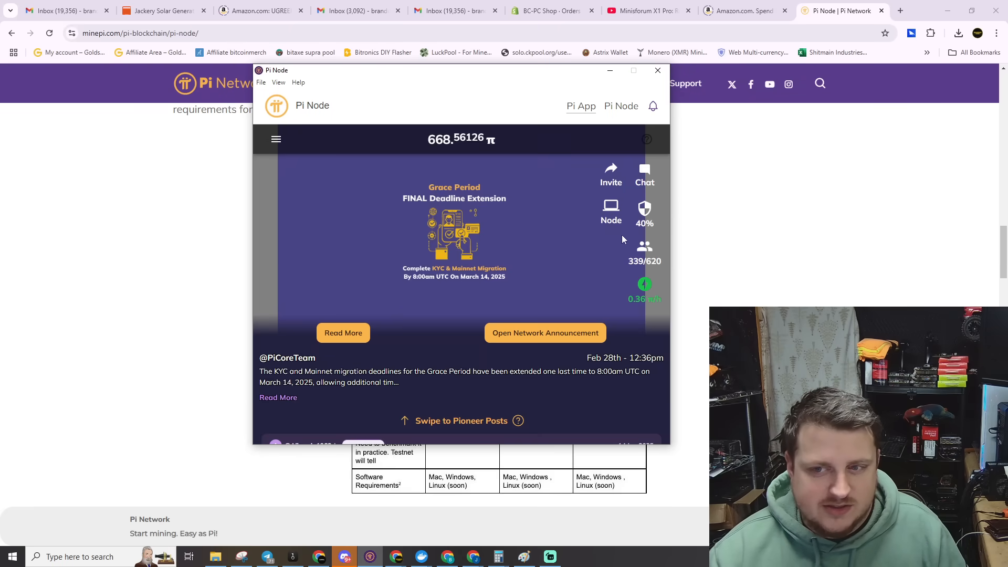
Step: Navigate via the menu to the Pi Node page showing the node switched on and blockchain synced
{"action": "left_click", "coordinate": [277, 138]}
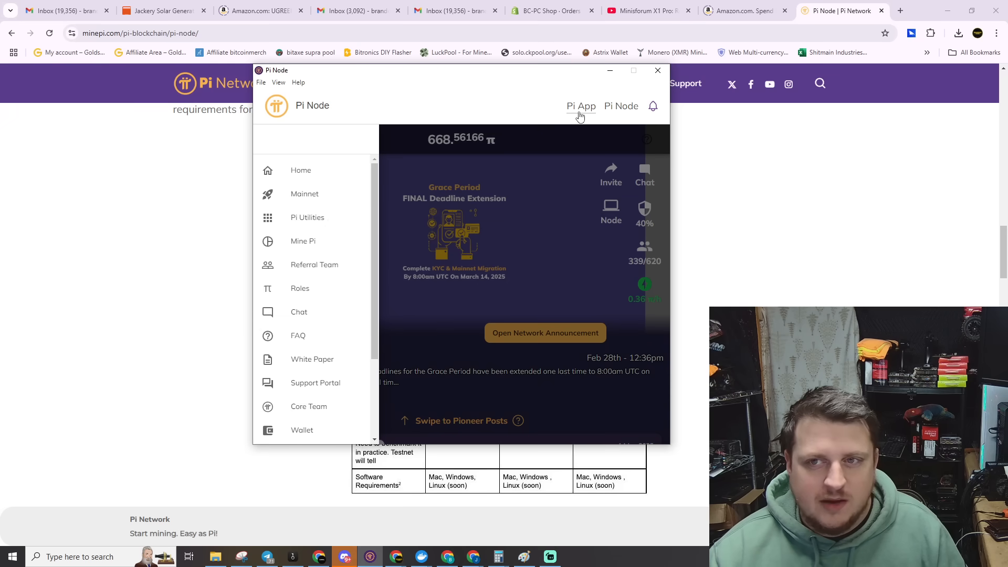
{"action": "left_click", "coordinate": [620, 106]}
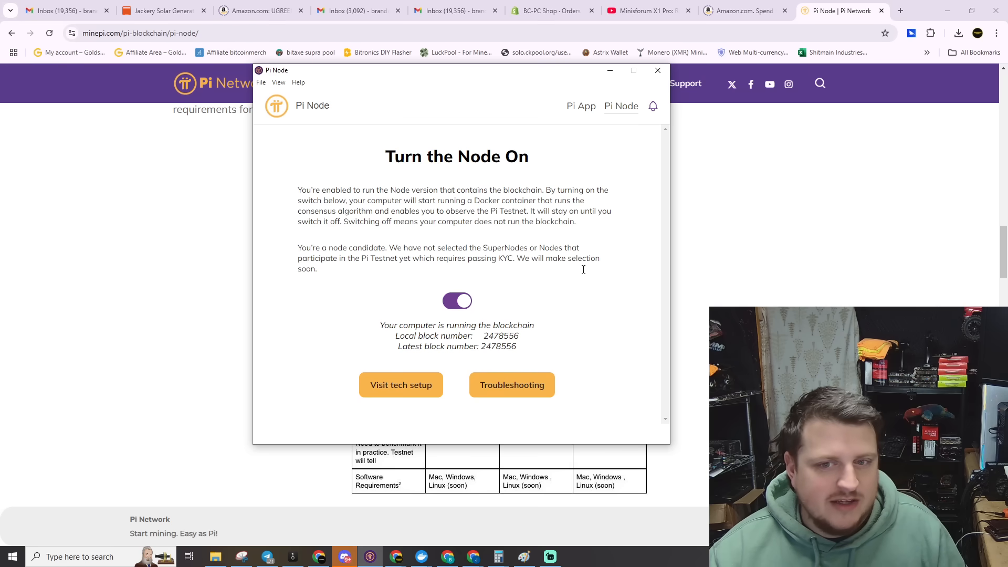
{"action": "mouse_move", "coordinate": [457, 301]}
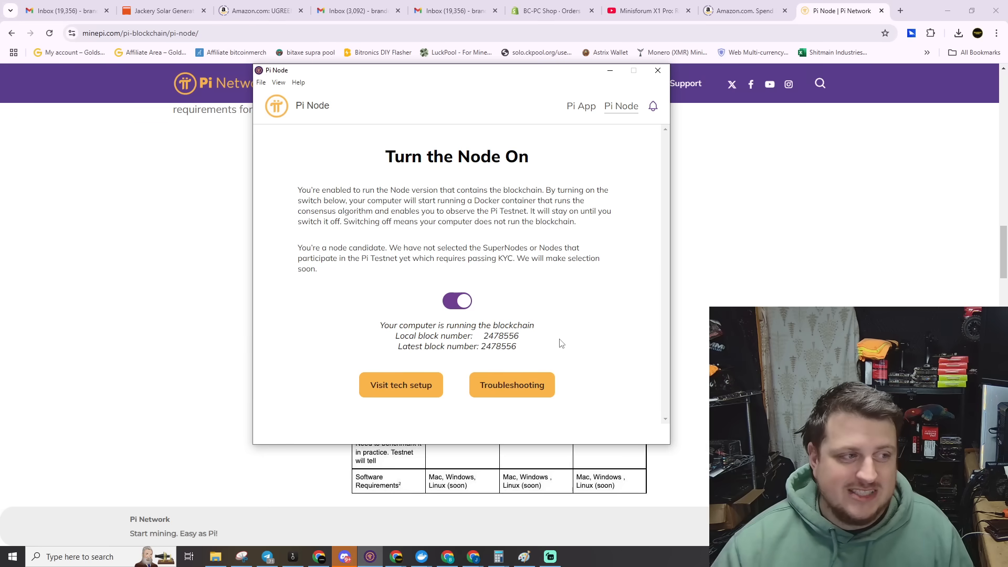
{"action": "mouse_move", "coordinate": [546, 326]}
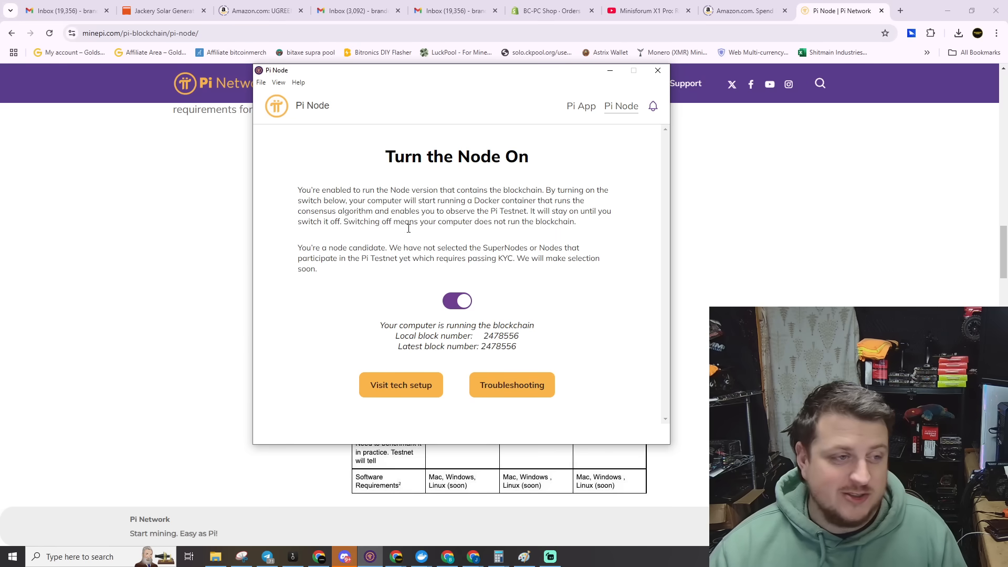
{"action": "mouse_move", "coordinate": [546, 335]}
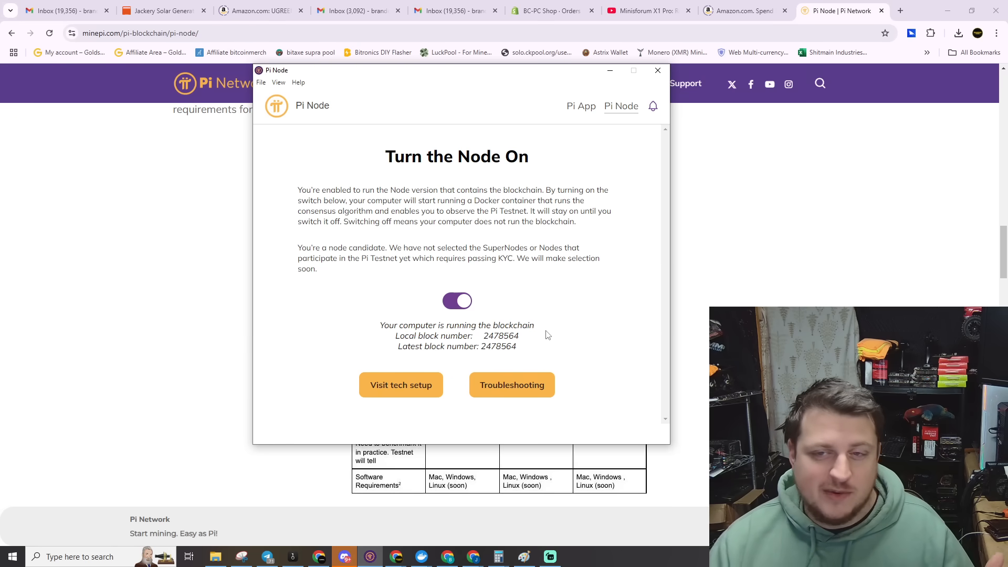
{"action": "mouse_move", "coordinate": [640, 298]}
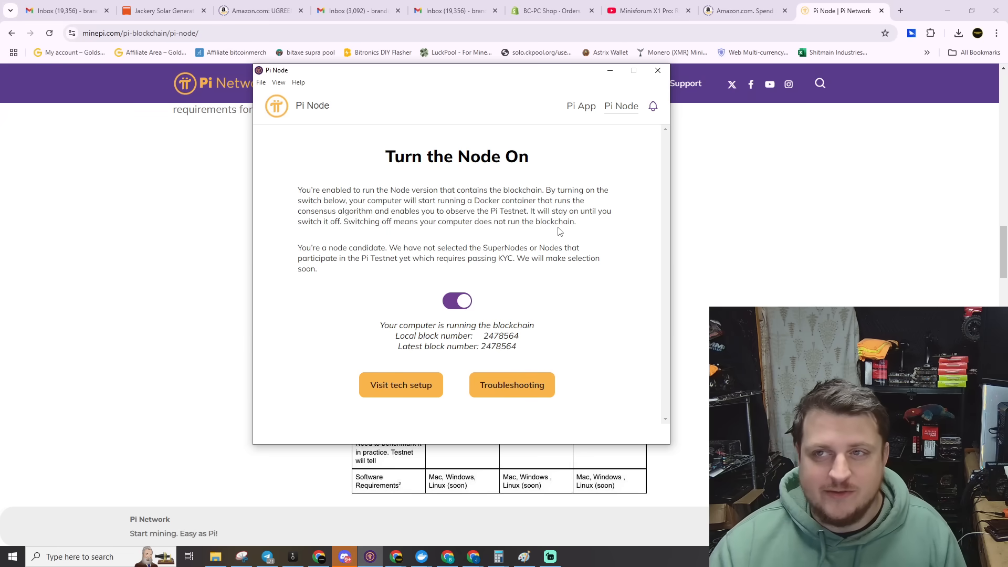
{"action": "mouse_move", "coordinate": [793, 117]}
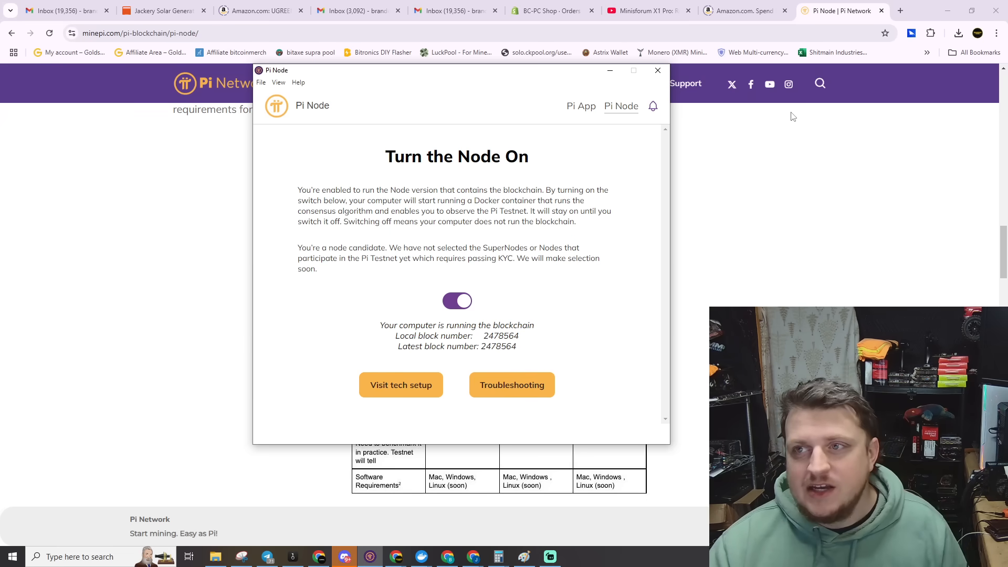
Step: Load docker.com in a new Chrome tab
{"action": "left_click", "coordinate": [900, 11]}
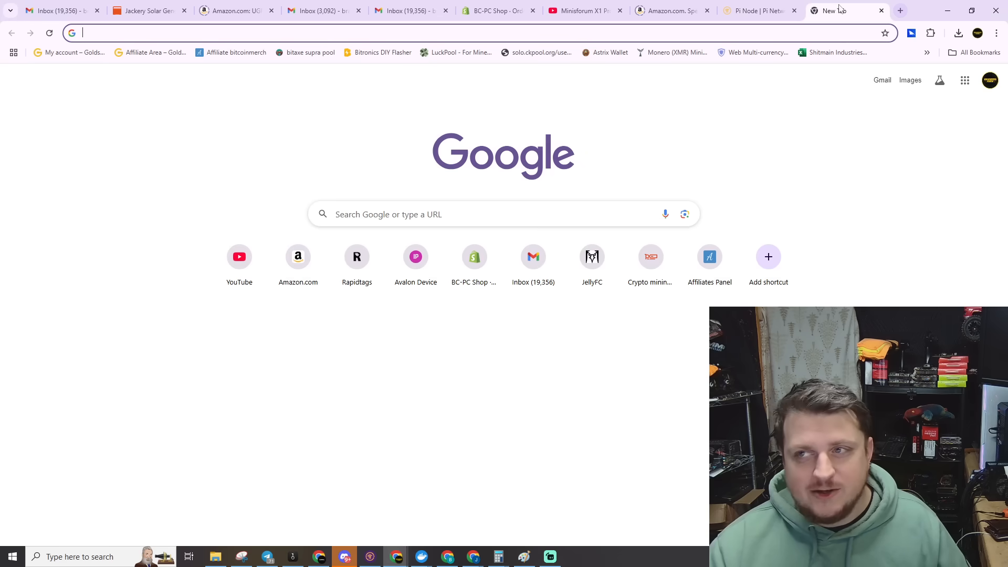
{"action": "left_click", "coordinate": [759, 10]}
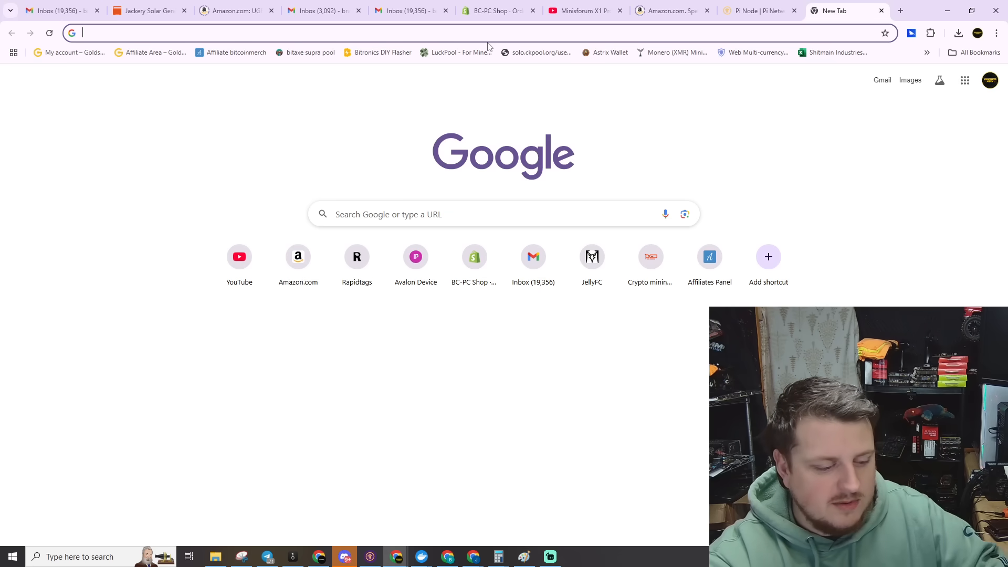
{"action": "type", "text": "docker.com"}
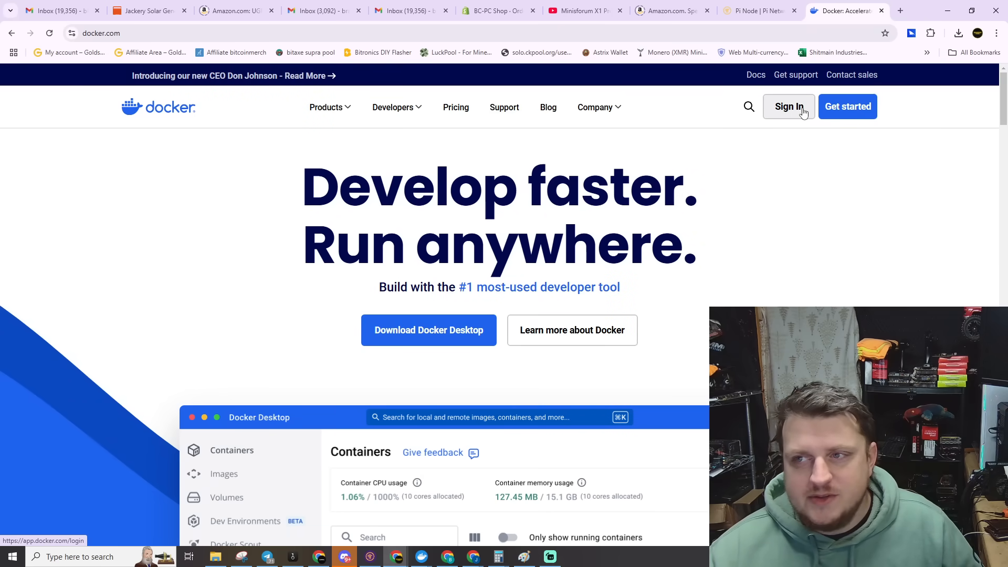
Step: Interact with the Docker homepage before returning to the Pi Network tab
{"action": "left_click", "coordinate": [429, 330]}
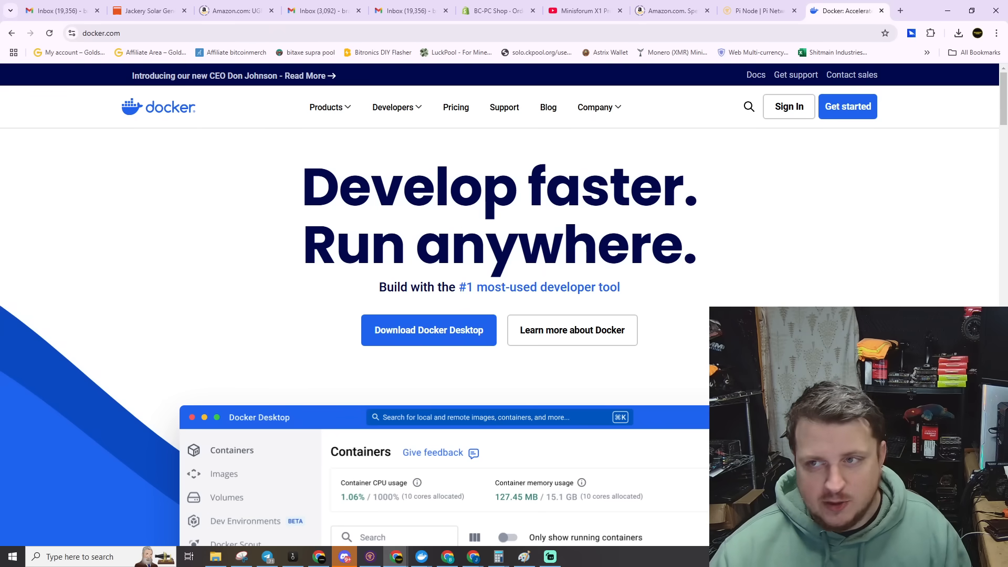
{"action": "mouse_move", "coordinate": [789, 106]}
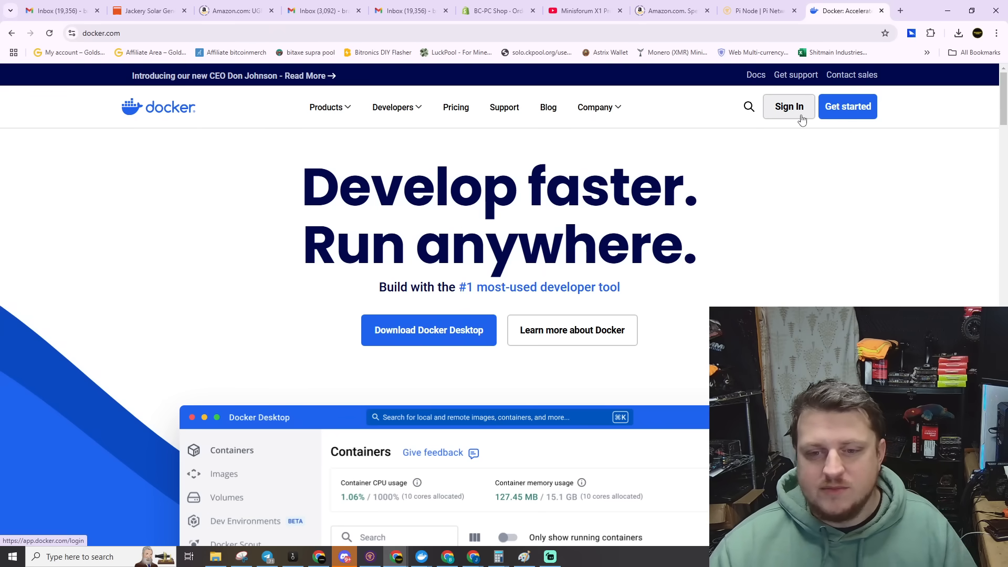
{"action": "mouse_move", "coordinate": [949, 12]}
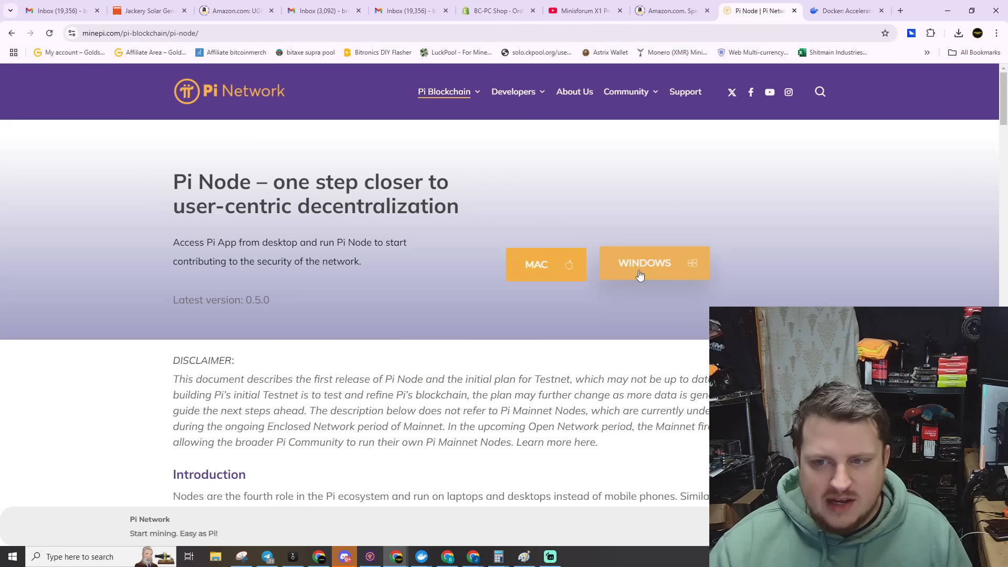
Step: Start the Windows Pi Node installer download, pause it in Chrome's downloads panel, then go to File Explorer
{"action": "left_click", "coordinate": [653, 263]}
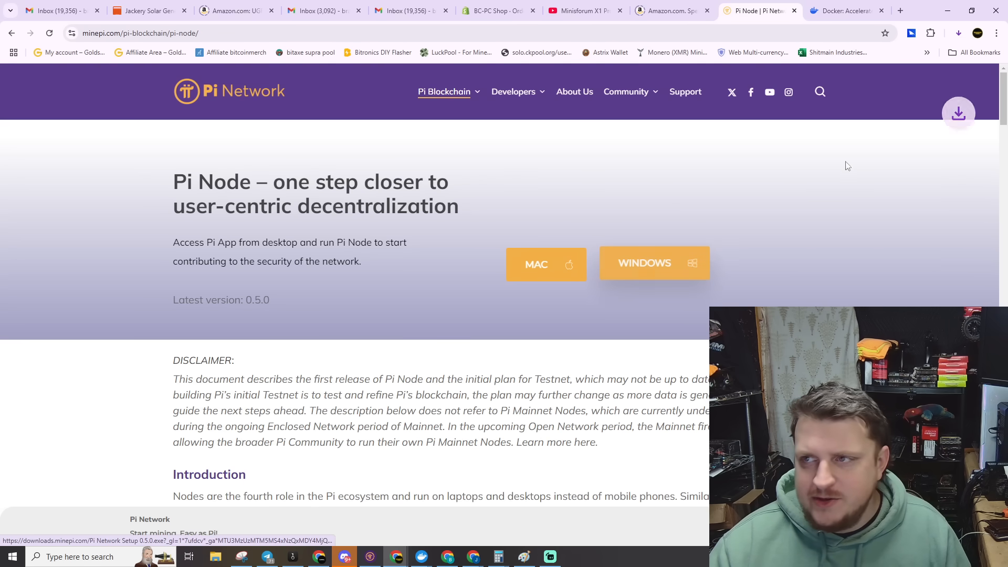
{"action": "left_click", "coordinate": [958, 32]}
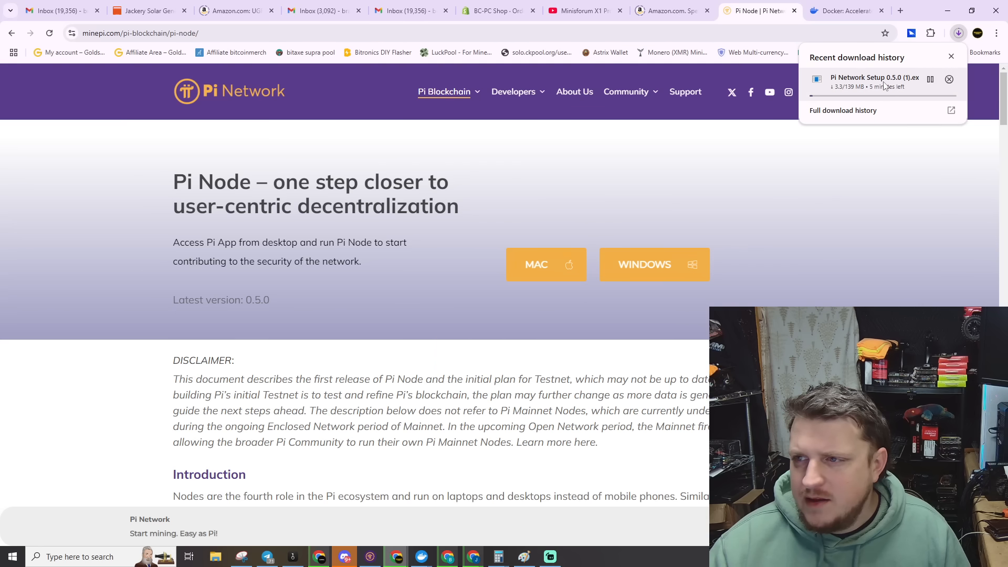
{"action": "left_click", "coordinate": [930, 79]}
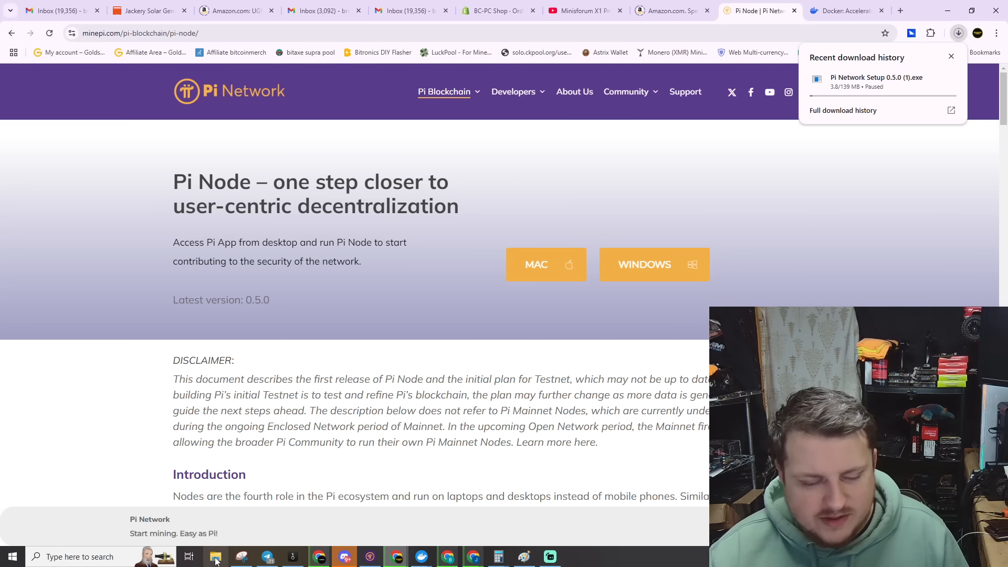
{"action": "left_click", "coordinate": [958, 33]}
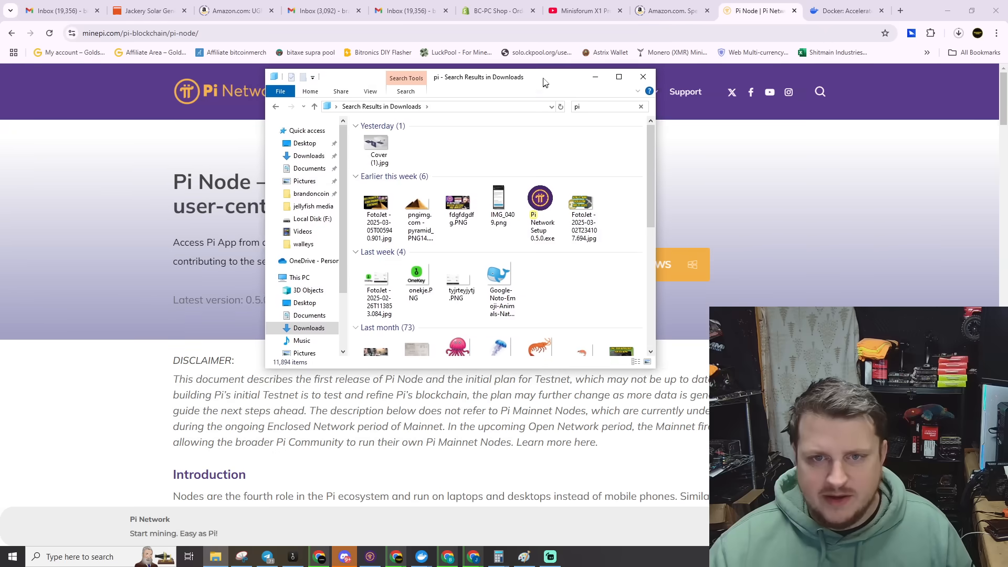
{"action": "mouse_move", "coordinate": [541, 199]}
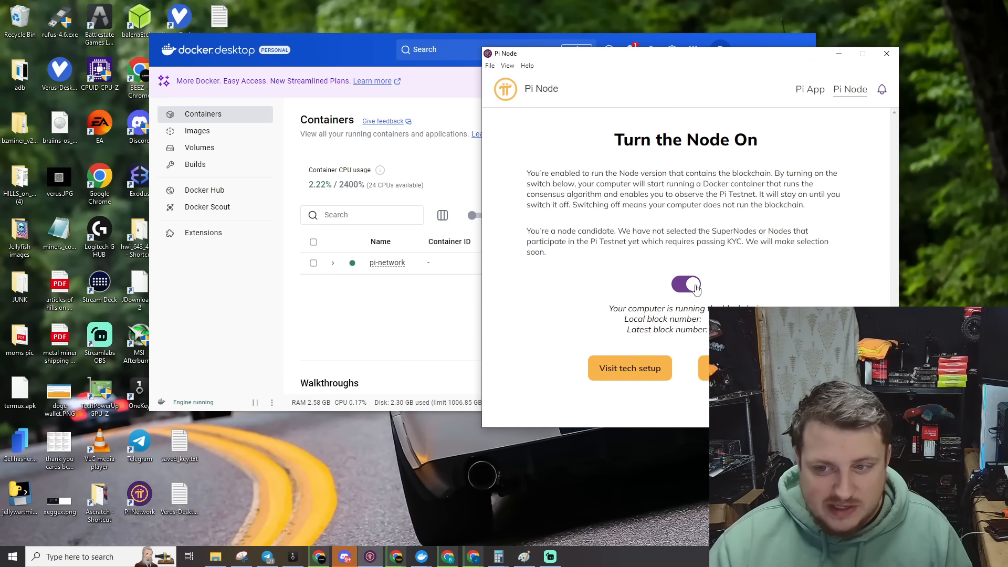
{"action": "mouse_move", "coordinate": [724, 264]}
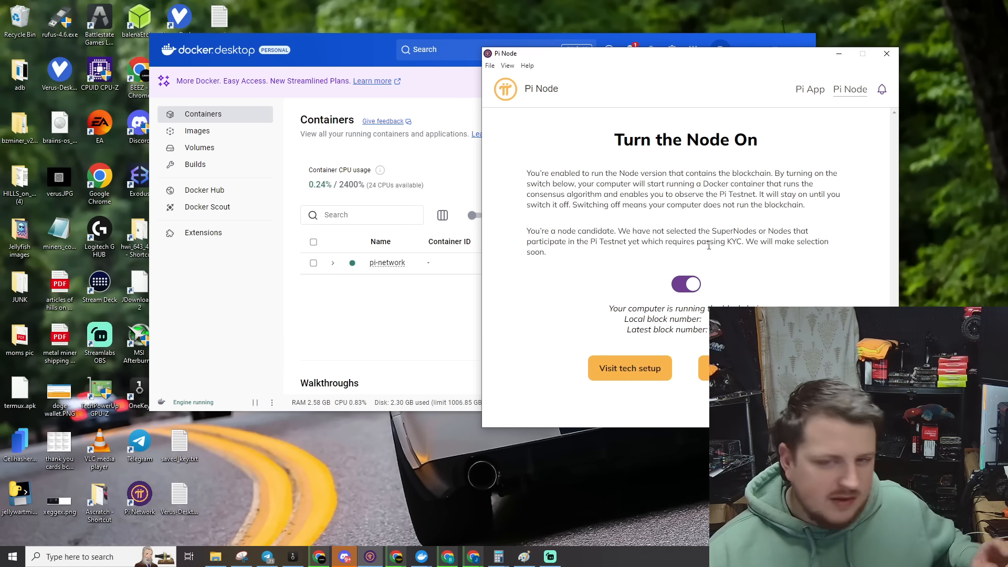
{"action": "mouse_move", "coordinate": [704, 251]}
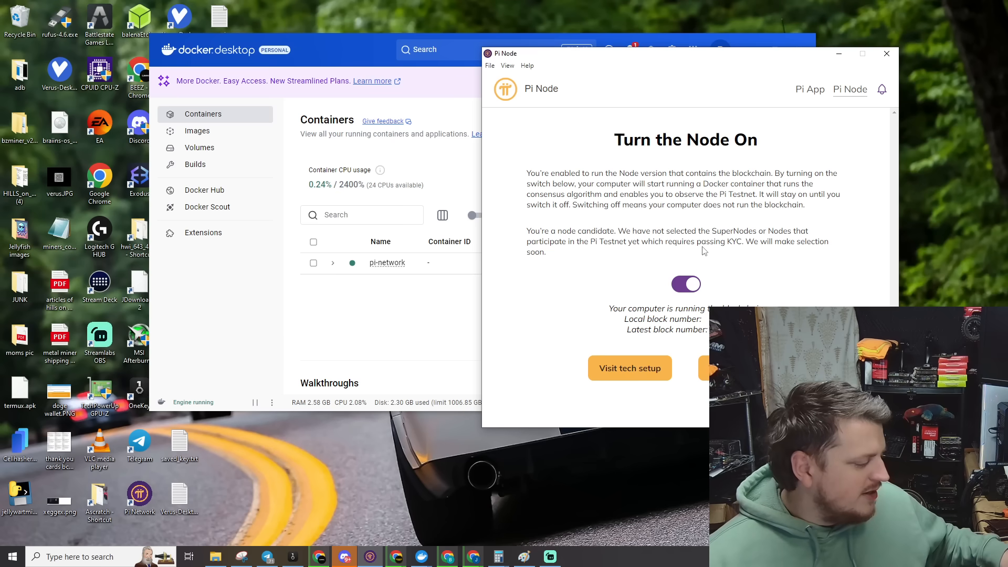